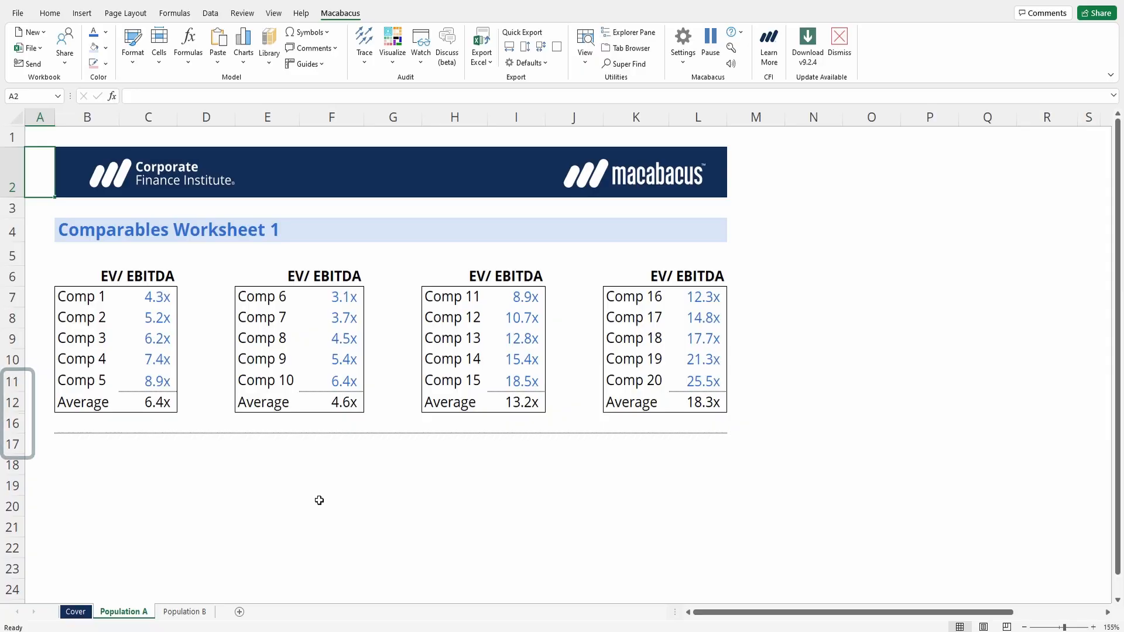
Step: Run Macabacus Proper Hide to turn hidden rows 13–15 (High, Low, Median) into an expanded row group
click(11, 381)
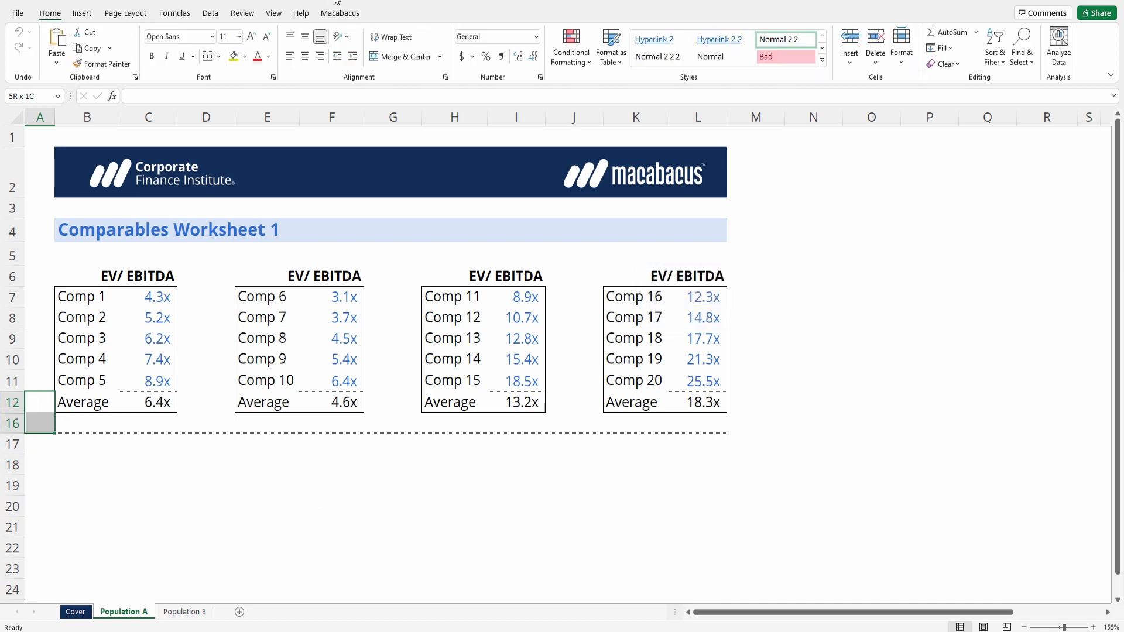
click(340, 13)
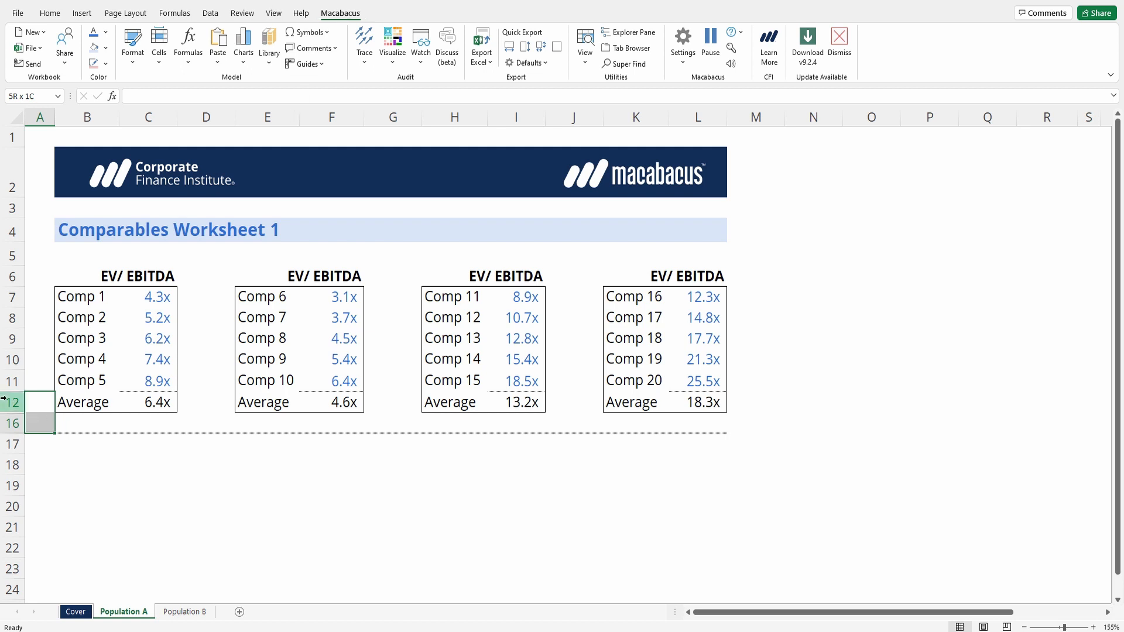
click(11, 402)
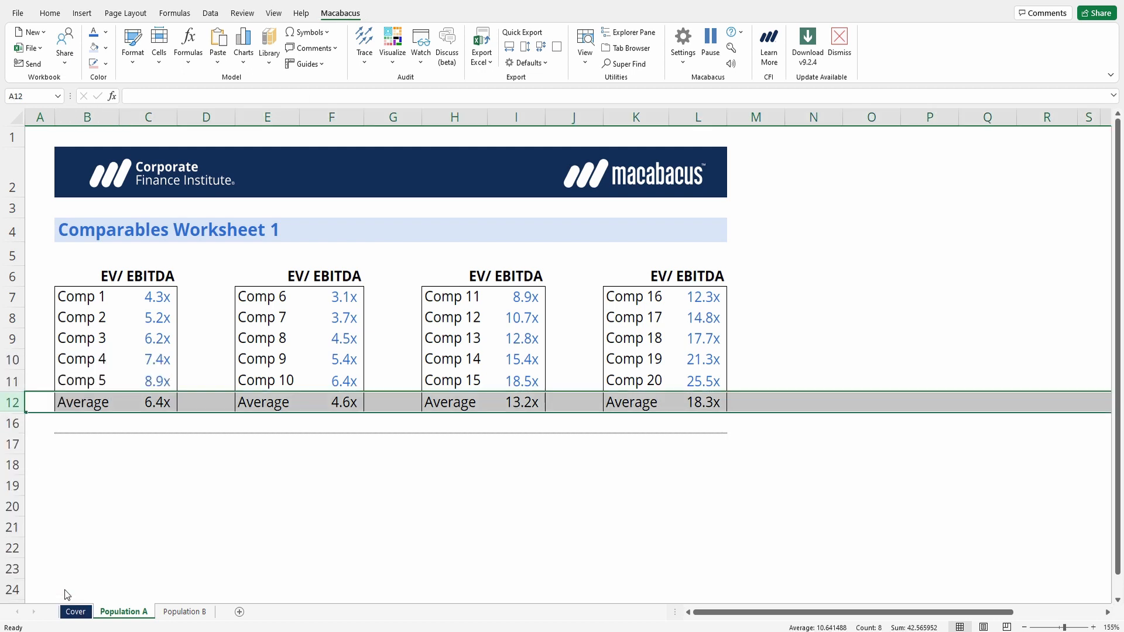
click(87, 485)
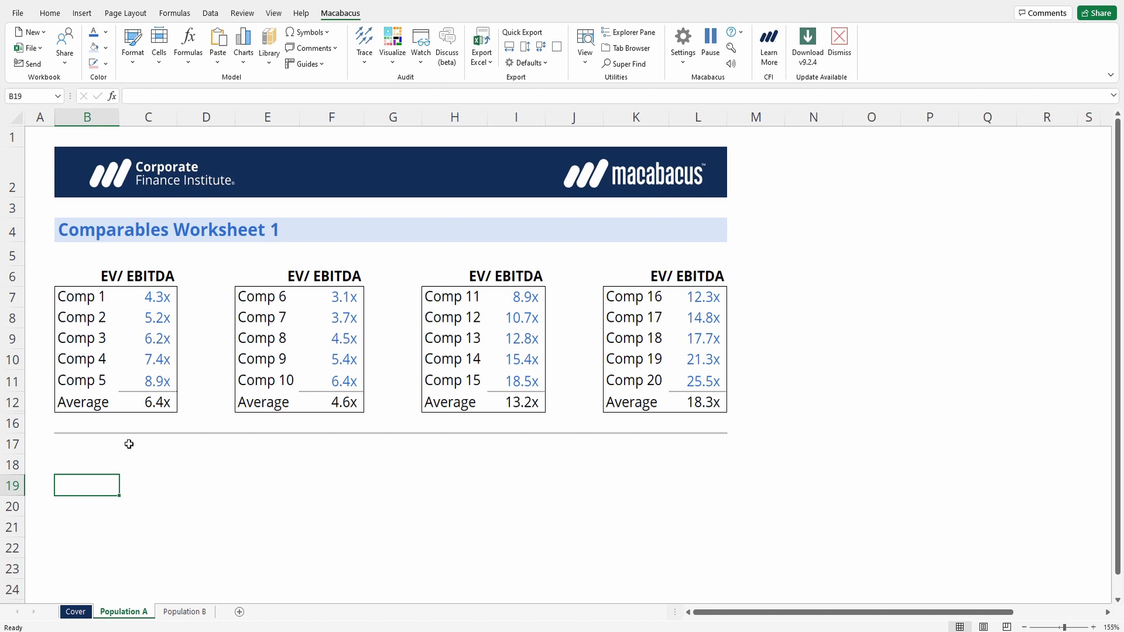
mouse_move(136, 73)
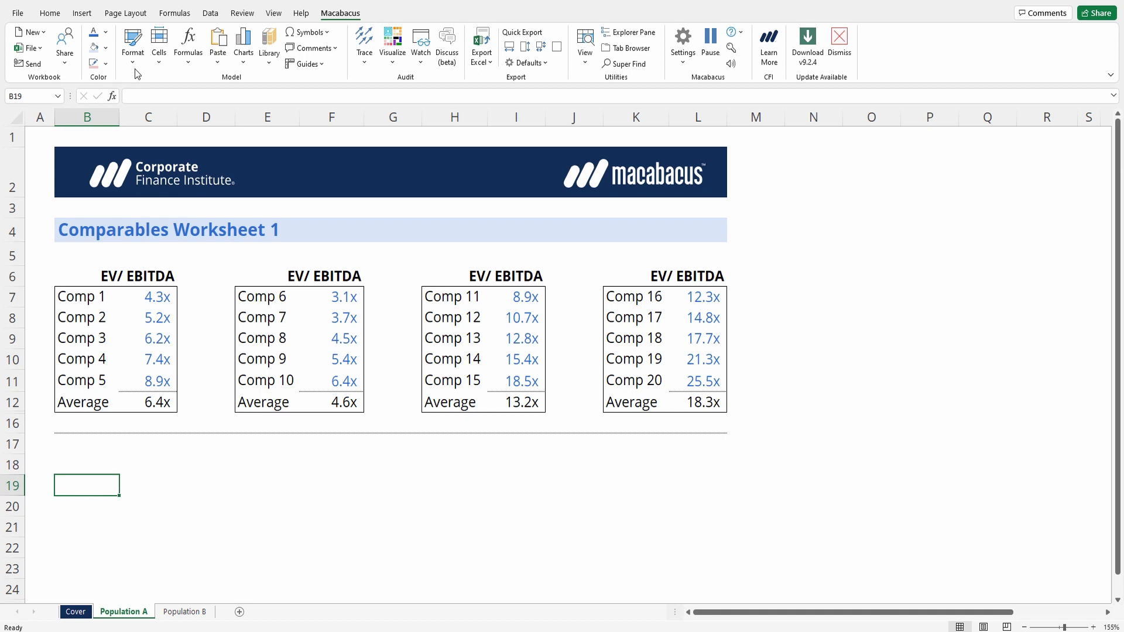
click(159, 39)
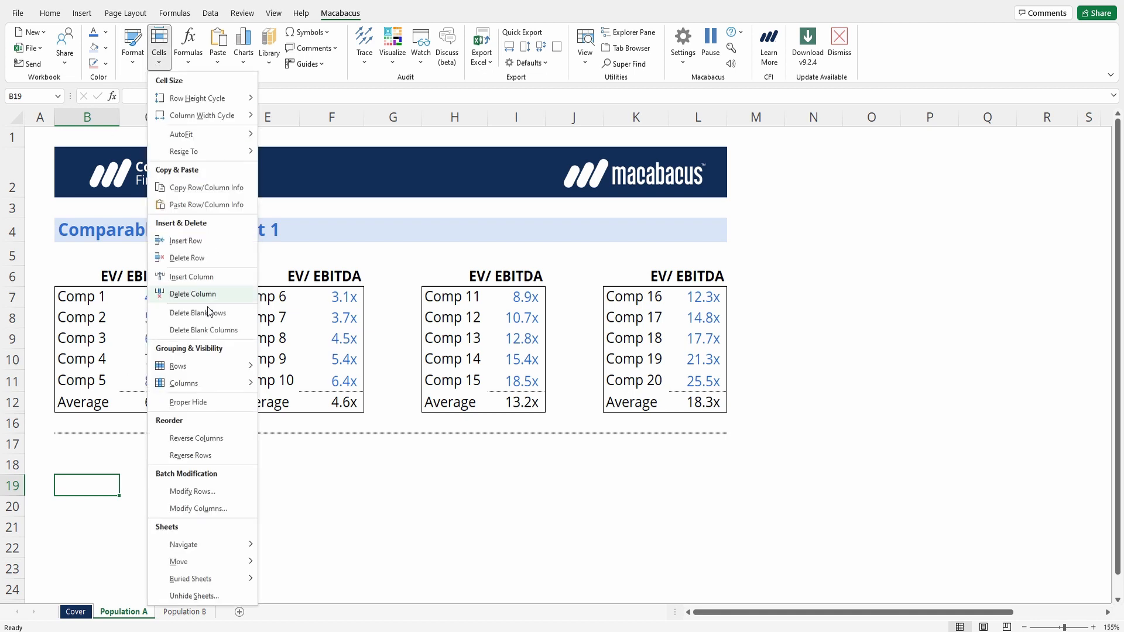
mouse_move(188, 402)
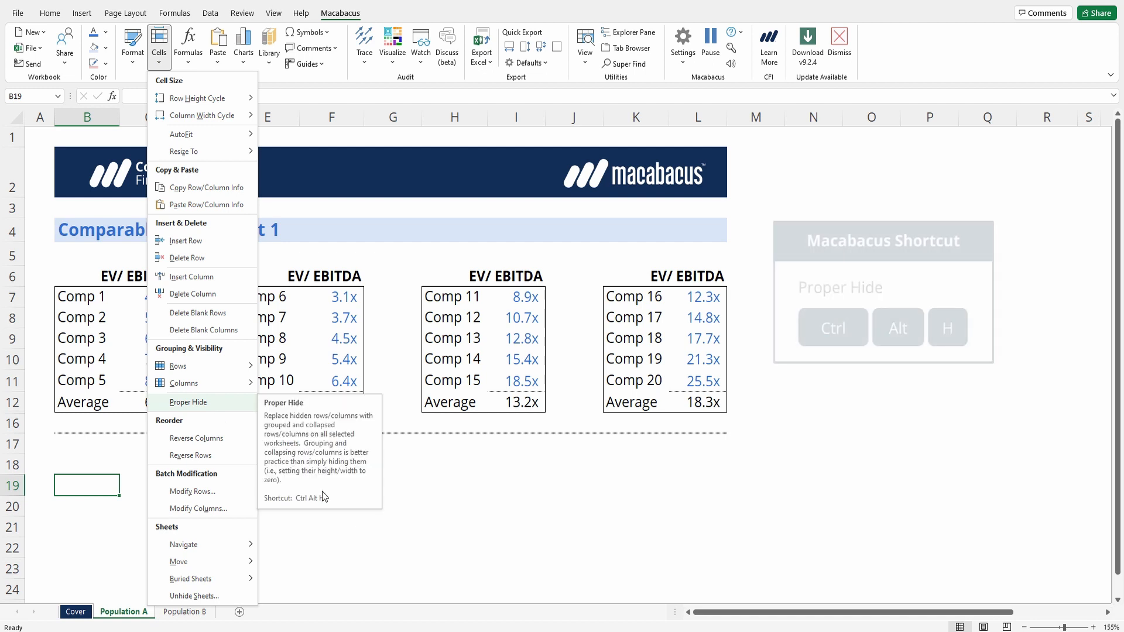
click(188, 403)
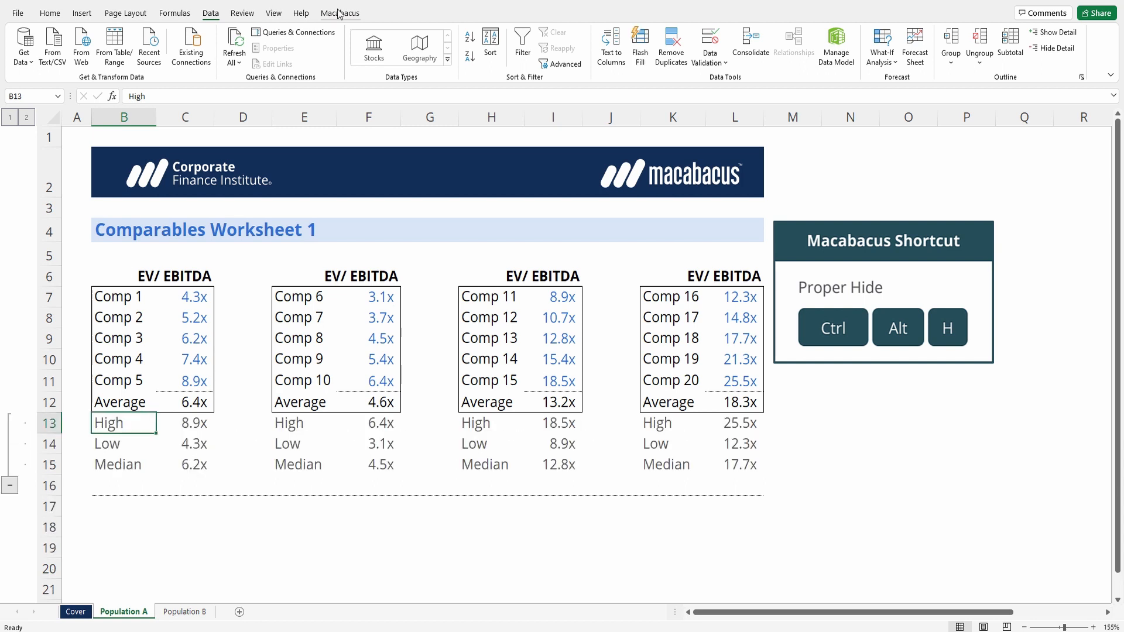
click(340, 13)
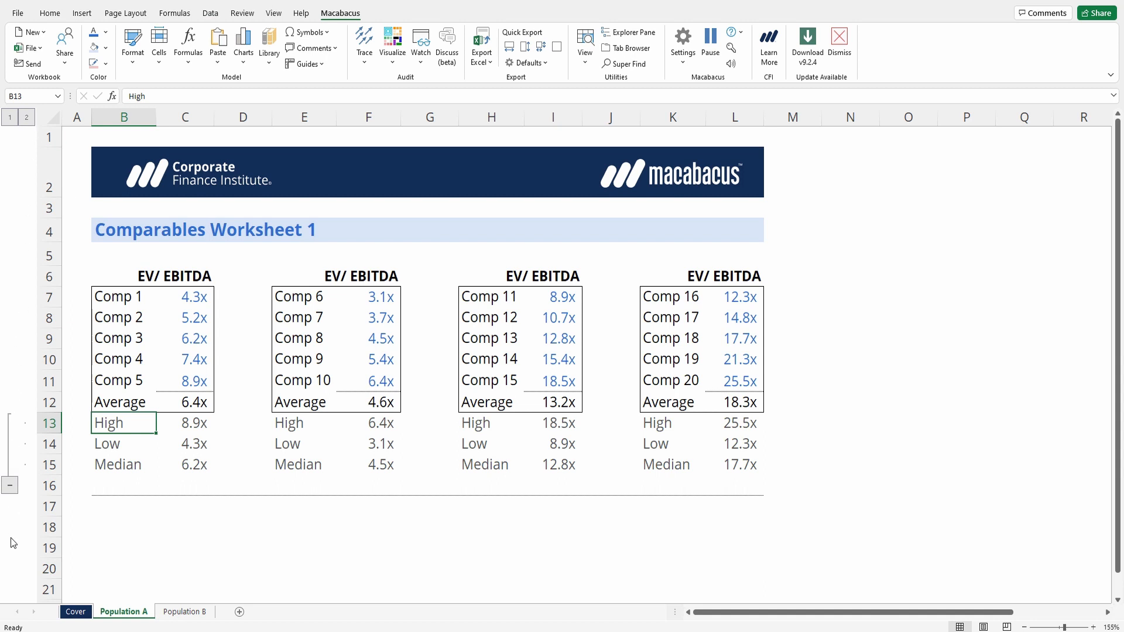
mouse_move(21, 401)
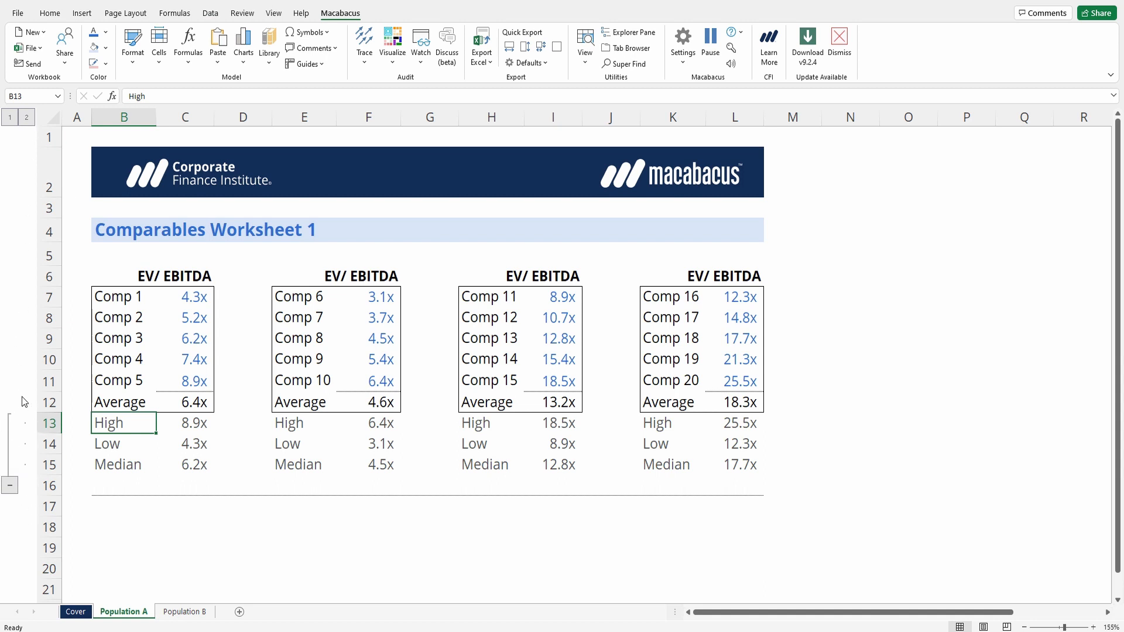
mouse_move(43, 475)
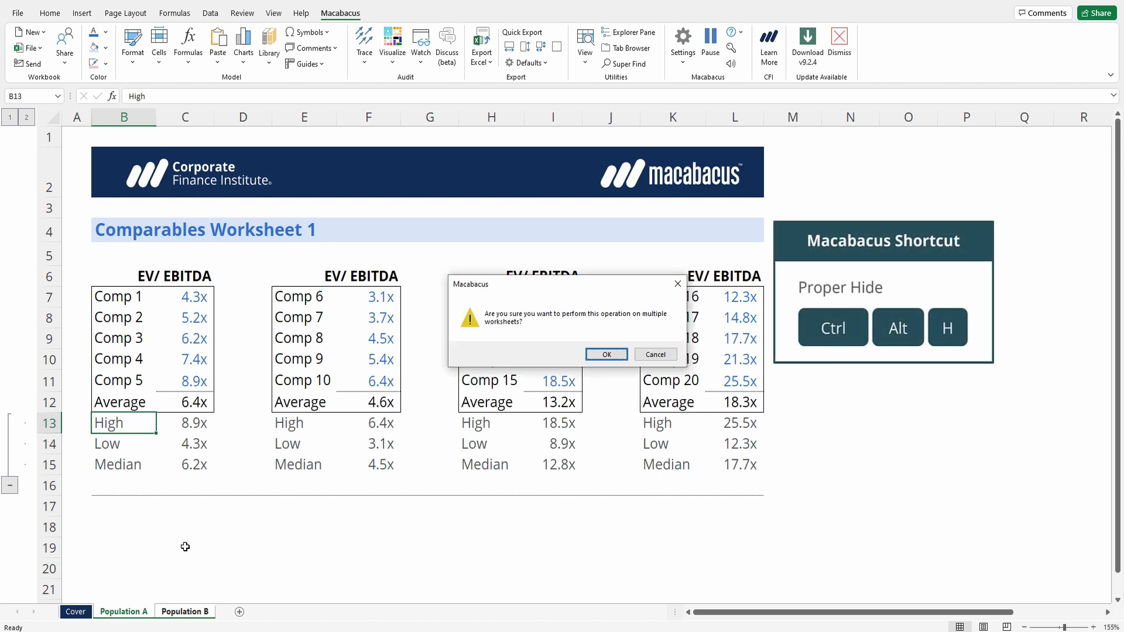
Step: Confirm Proper Hide on both sheets, then ungroup the sheets, keeping Population A active
click(607, 355)
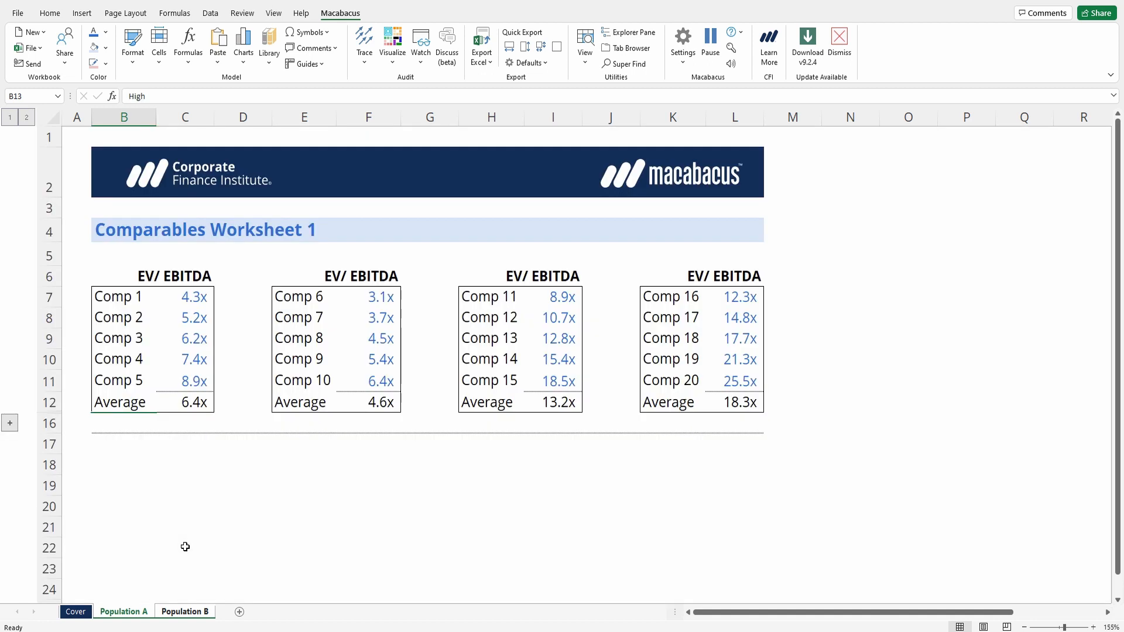
click(123, 612)
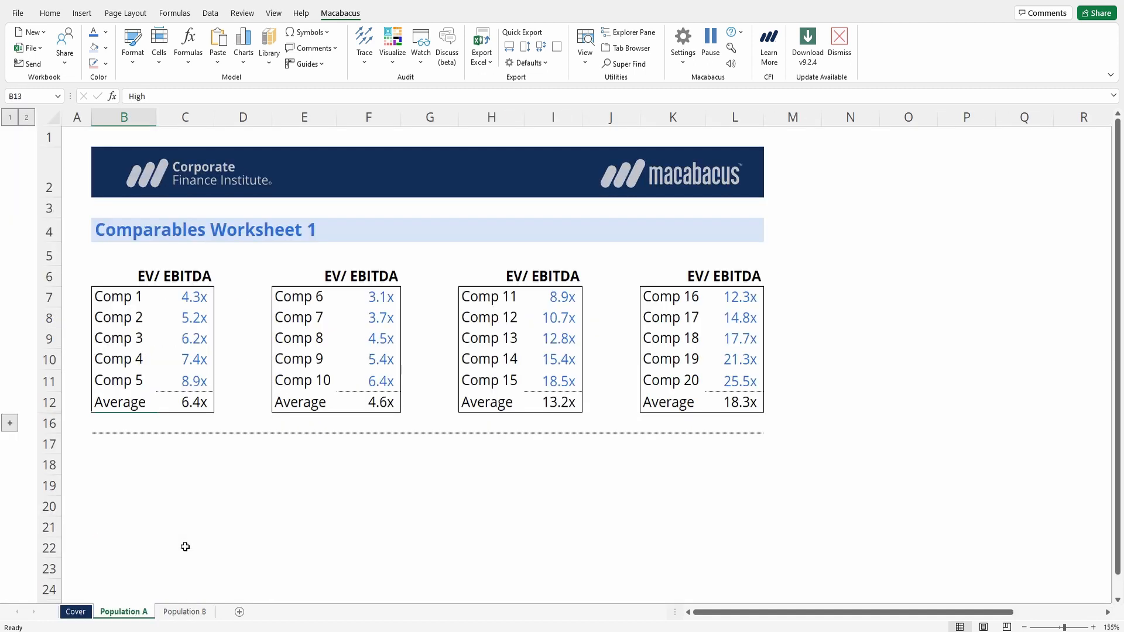
Step: Check Population B's collapsed rows 13–15, then return to Population A
click(184, 611)
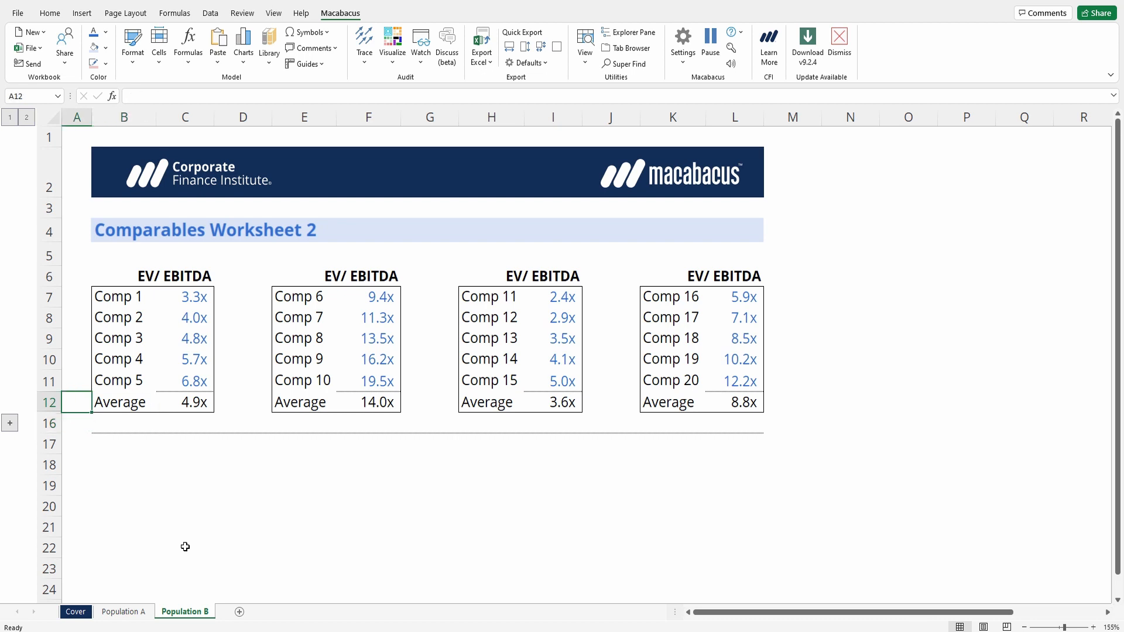
click(123, 611)
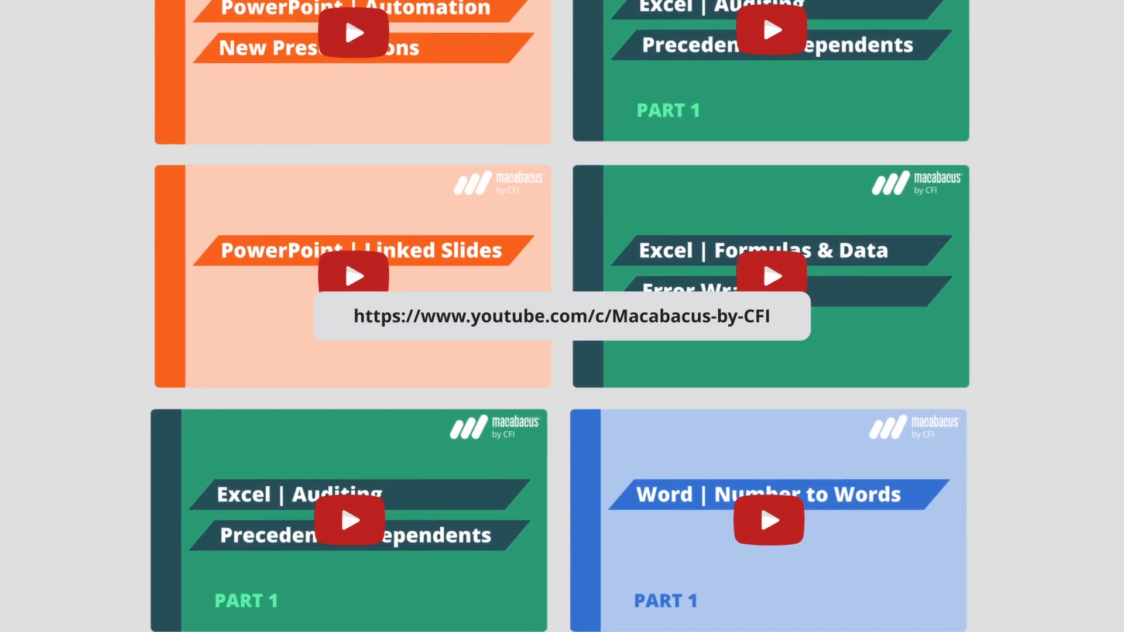
scroll(down, 3)
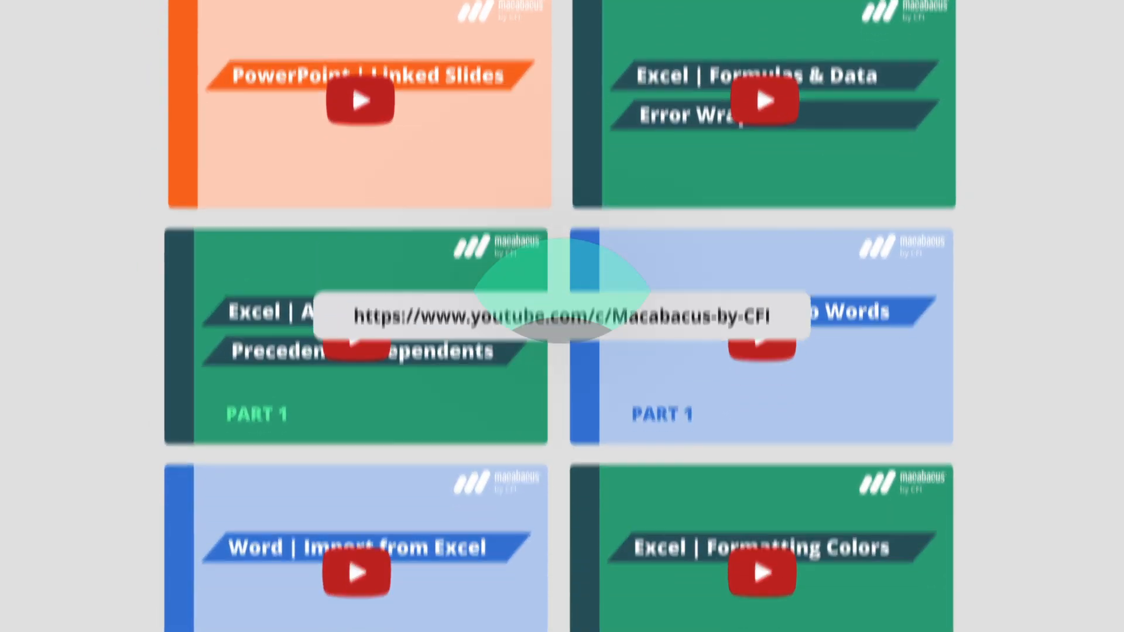